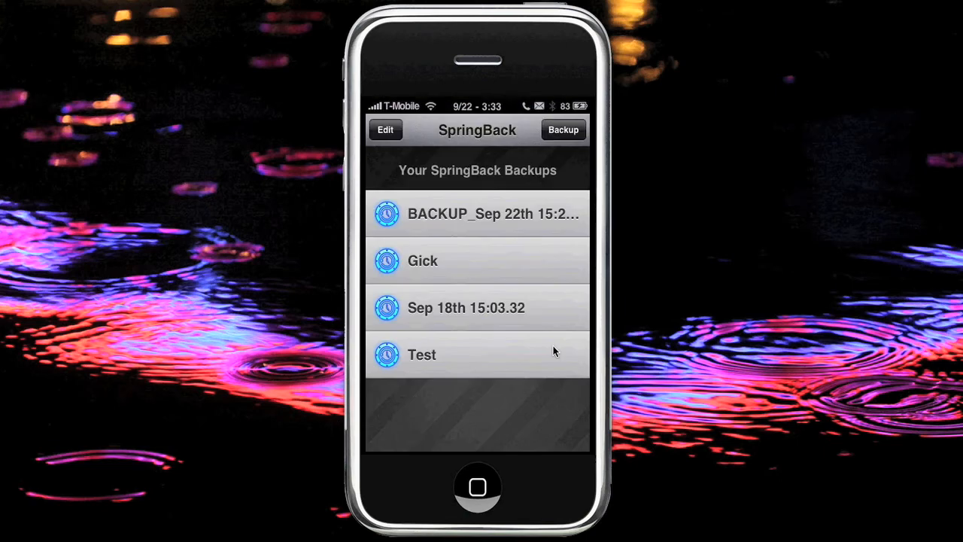
pyautogui.moveTo(461, 340)
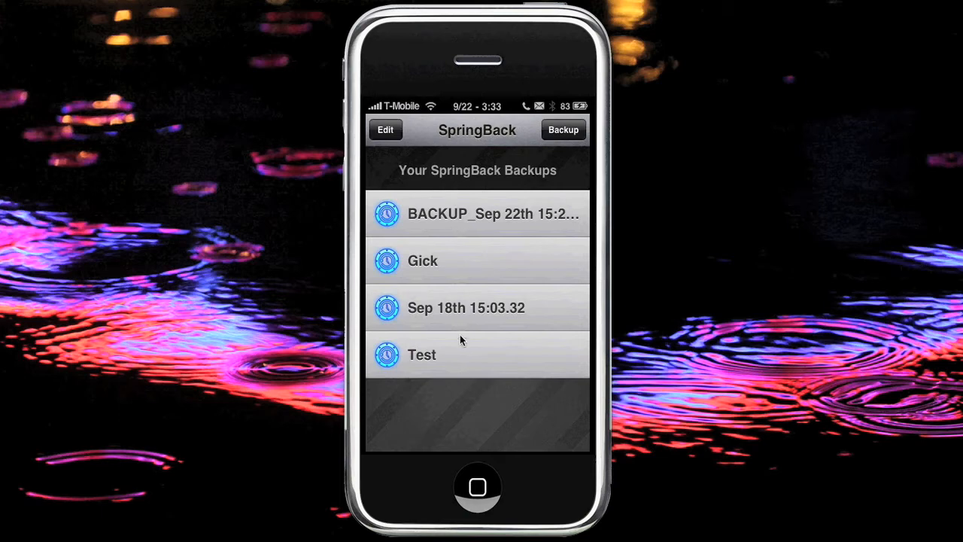
pyautogui.moveTo(151, 232)
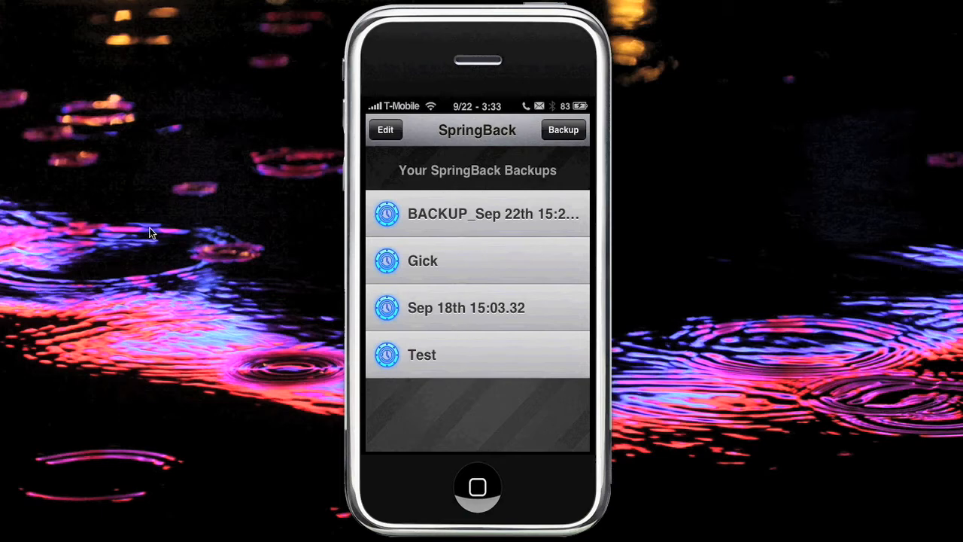
pyautogui.moveTo(190, 240)
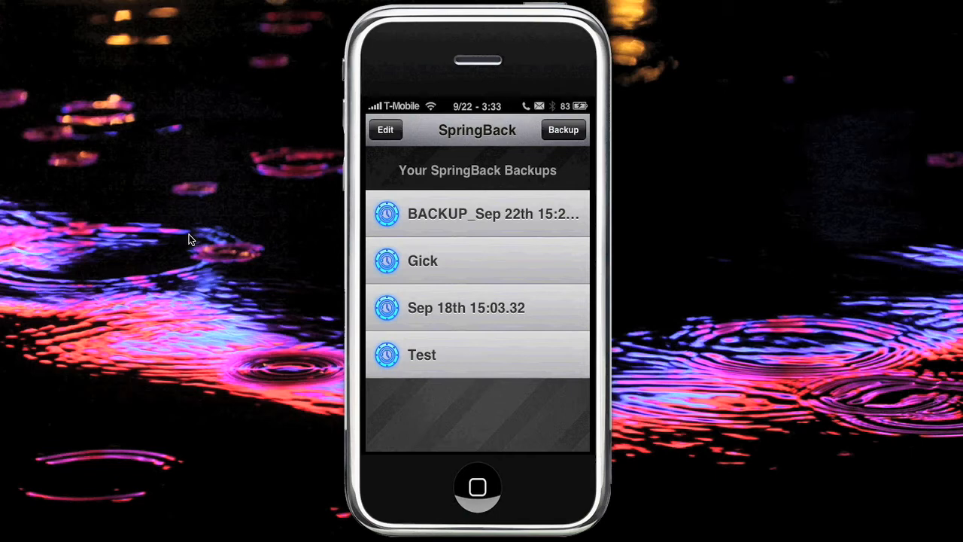
# Create a Backup All of the layout with the file name 'Youtube' and confirm it.
pyautogui.click(563, 130)
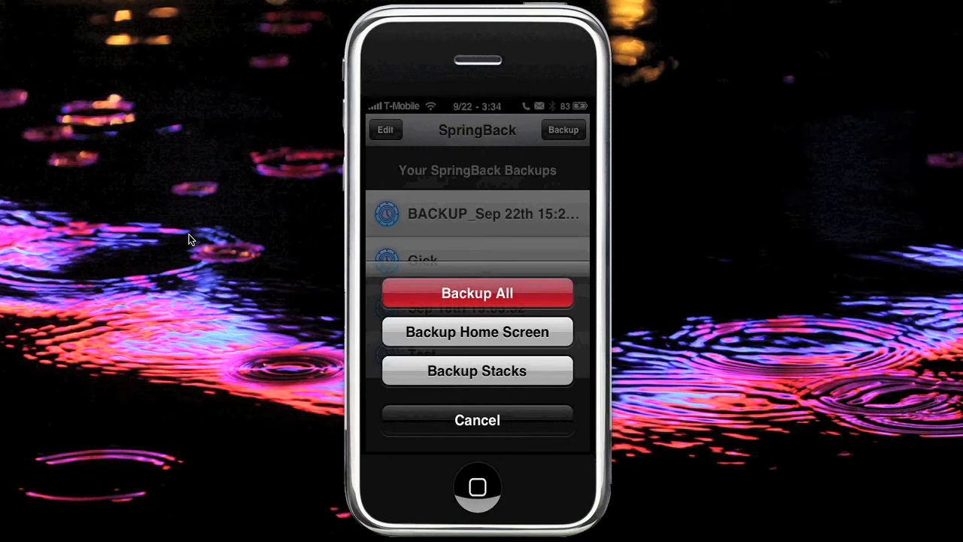
pyautogui.click(475, 420)
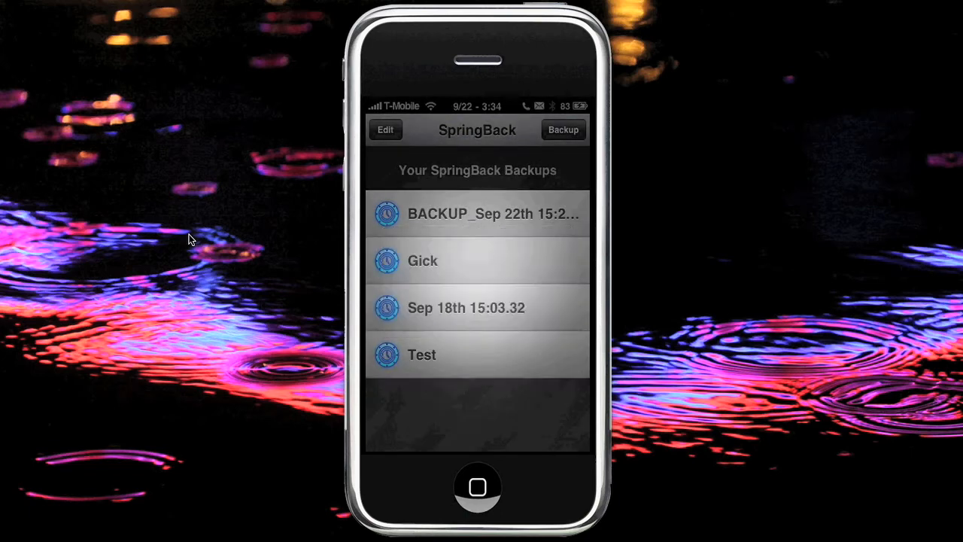
pyautogui.click(563, 129)
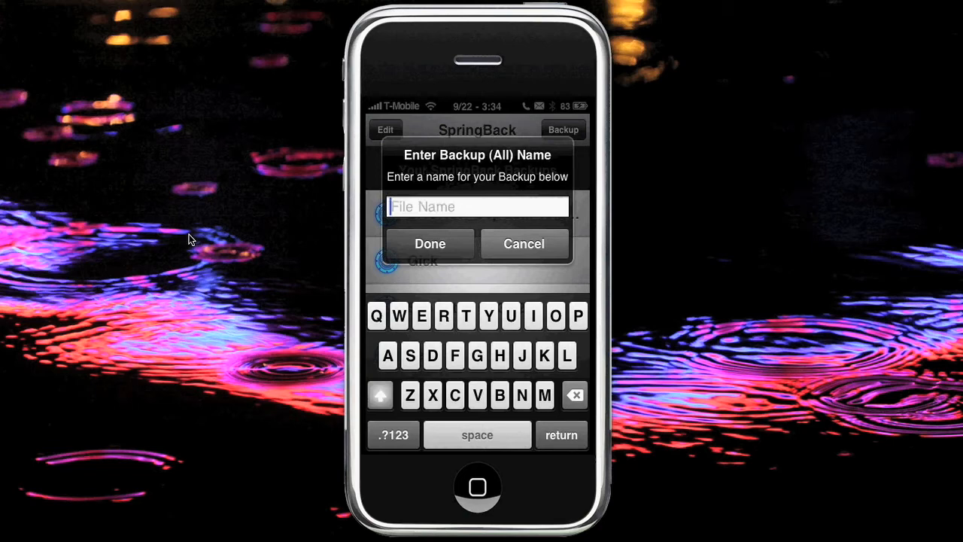
pyautogui.write('Youtive')
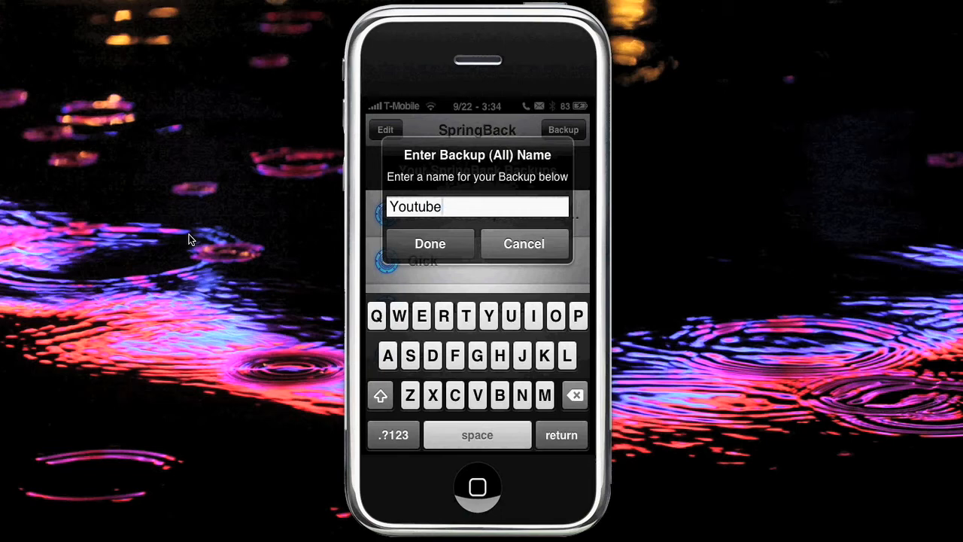
pyautogui.click(430, 244)
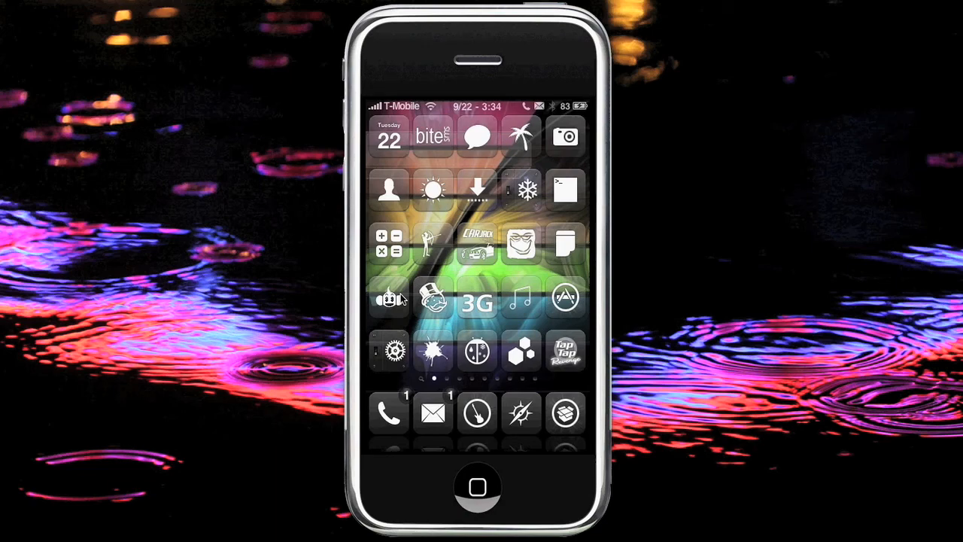
# Swipe through the home screen pages of app icons.
pyautogui.hscroll(-3)
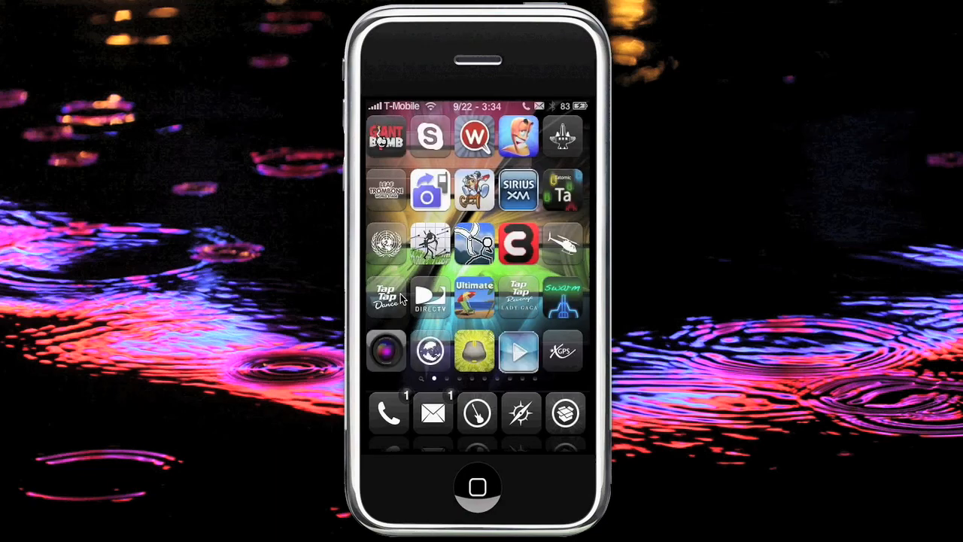
pyautogui.hscroll(-3)
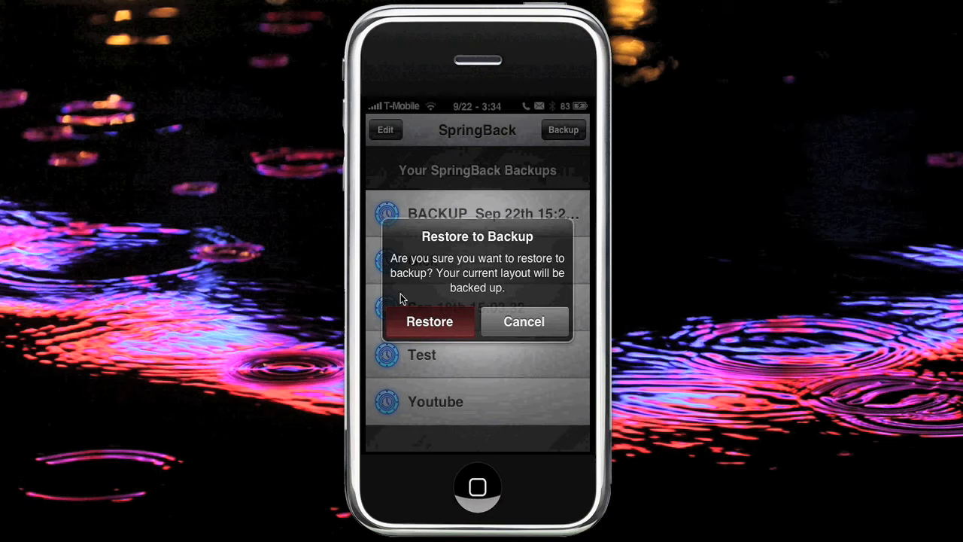
pyautogui.moveTo(476, 388)
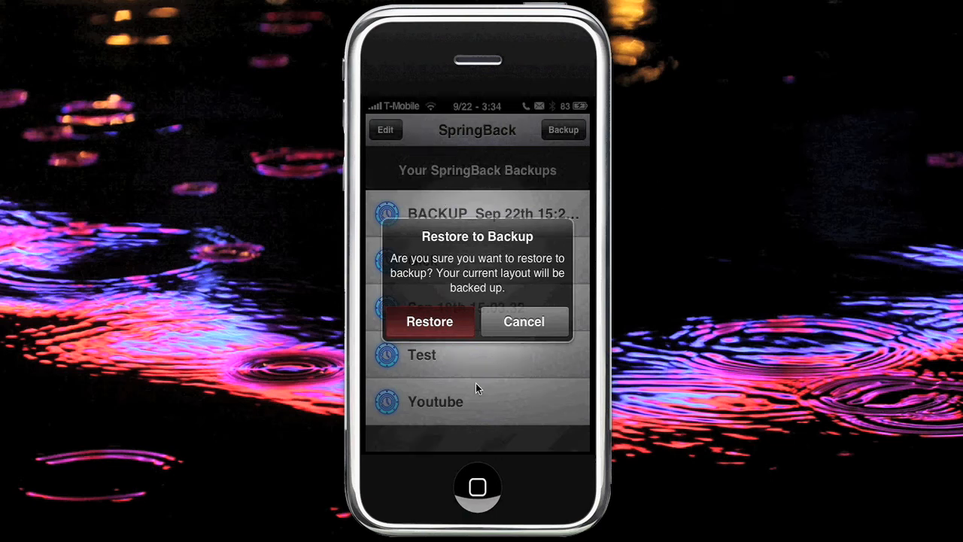
pyautogui.moveTo(202, 234)
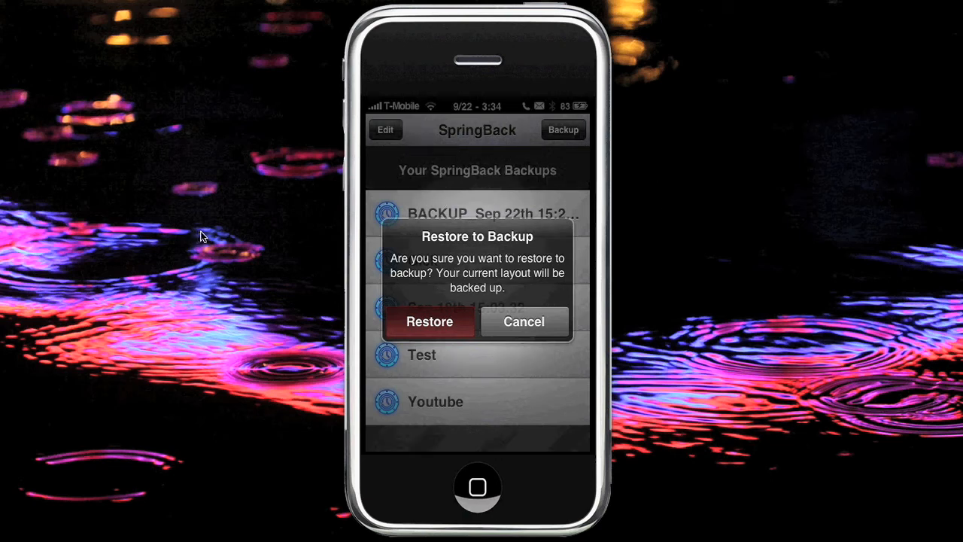
# Confirm the Restore to Backup alert for the Youtube backup.
pyautogui.click(429, 322)
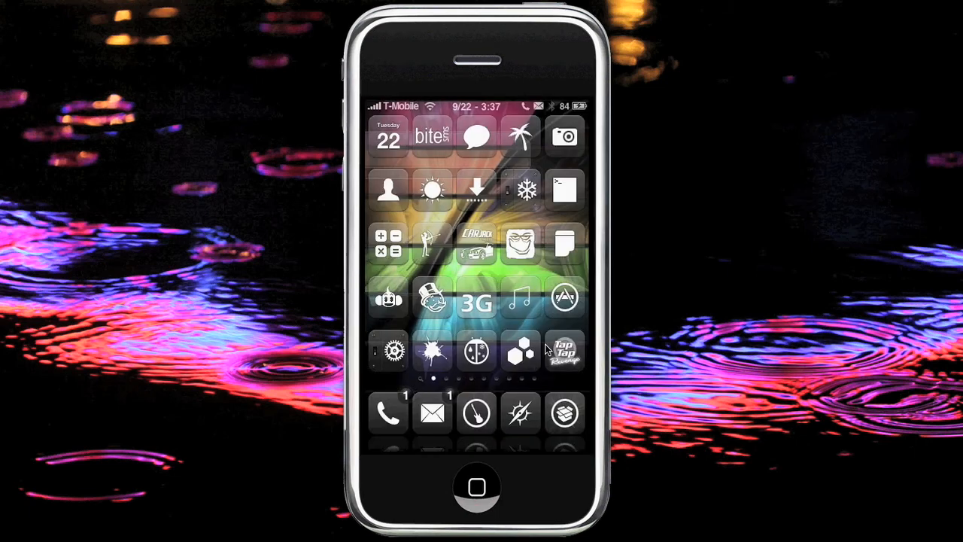